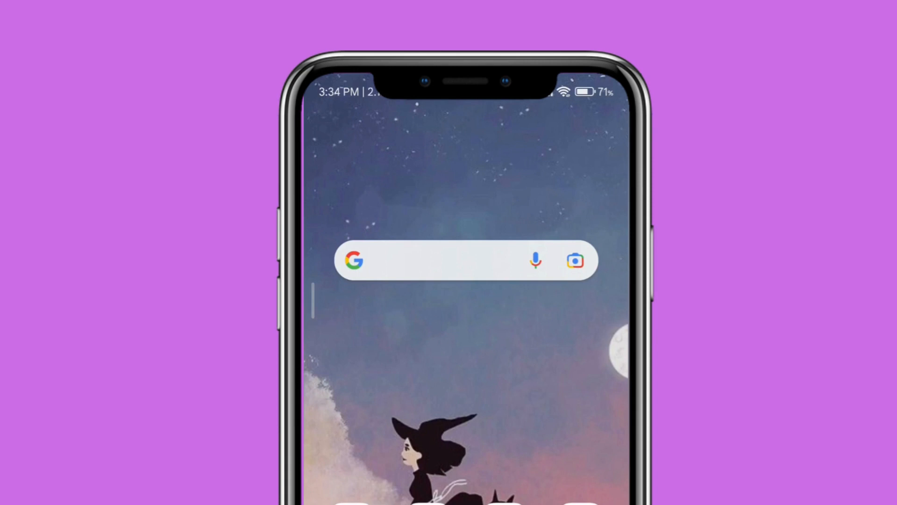
# Step: Search Google for 'Omegle' using the suggested query
pyautogui.write('Omegle')
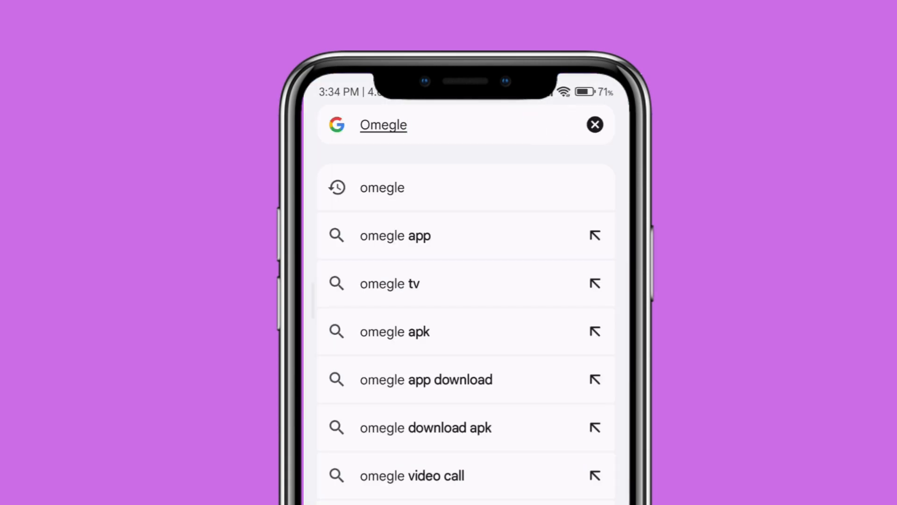
pyautogui.click(382, 187)
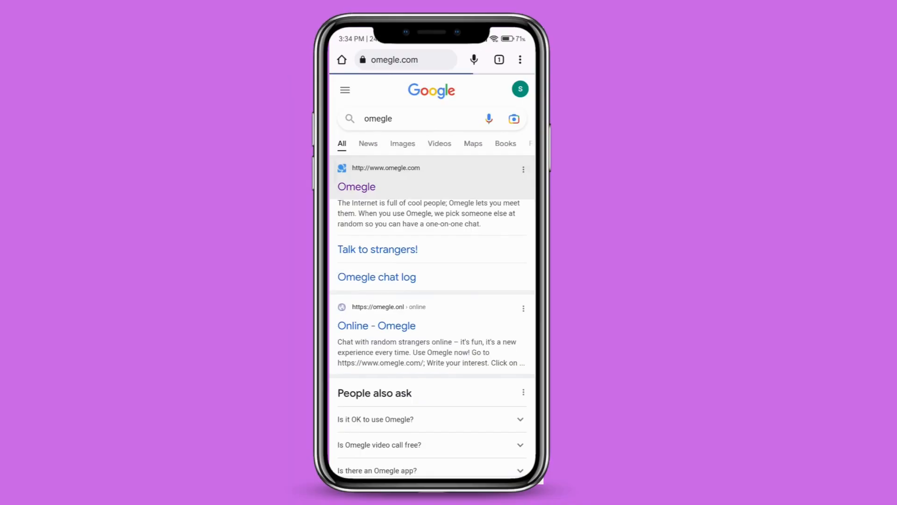
pyautogui.click(357, 186)
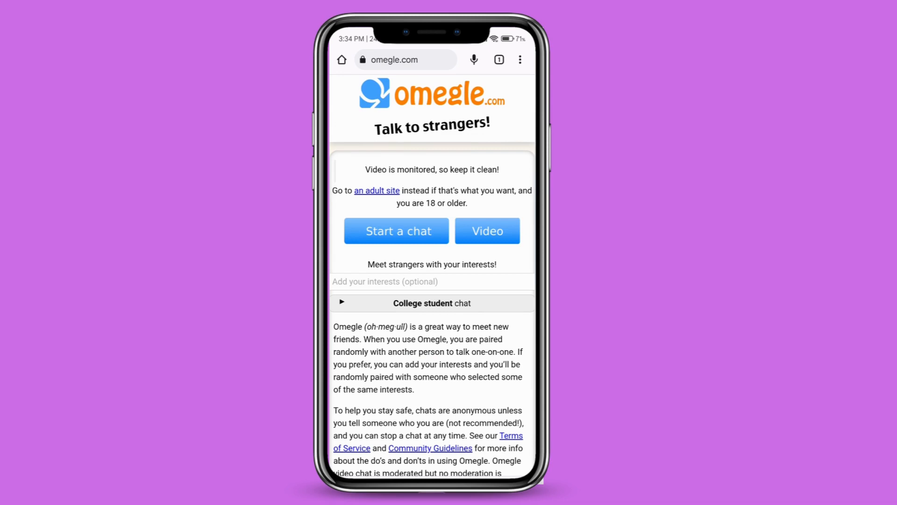
pyautogui.scroll(-3)
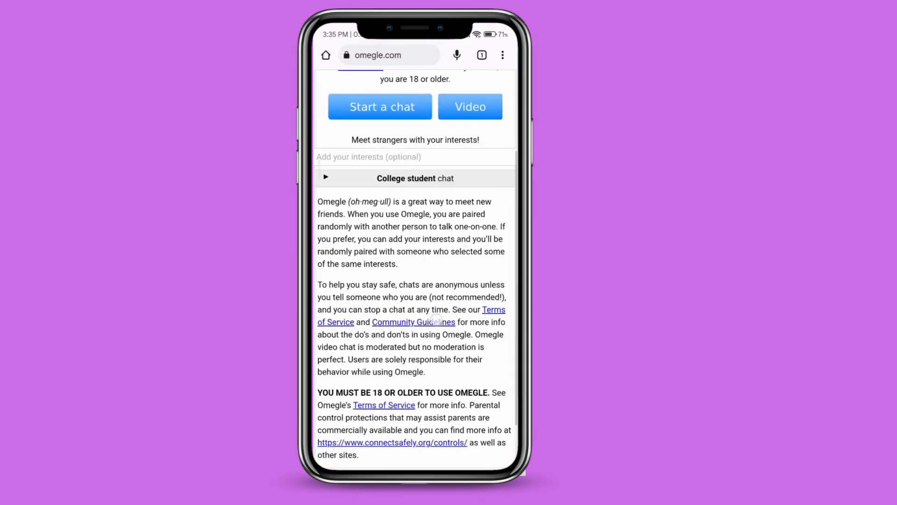
pyautogui.scroll(3)
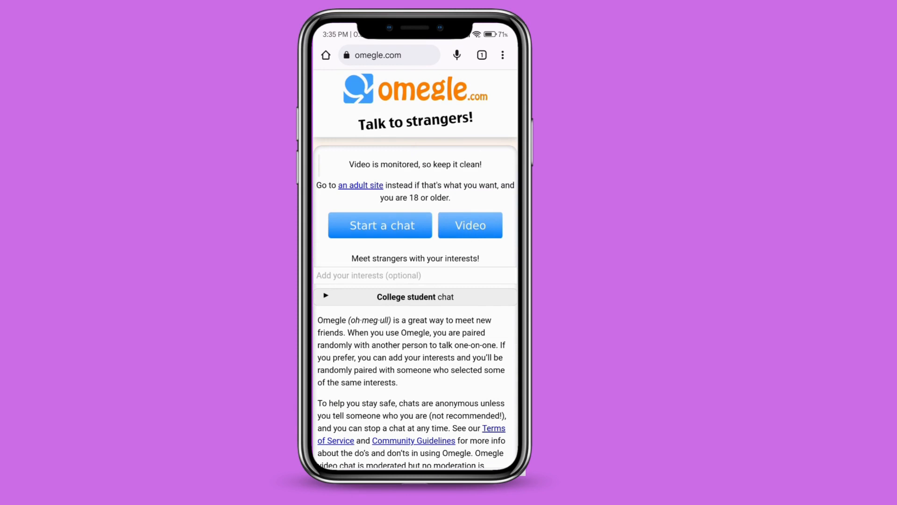
pyautogui.click(415, 275)
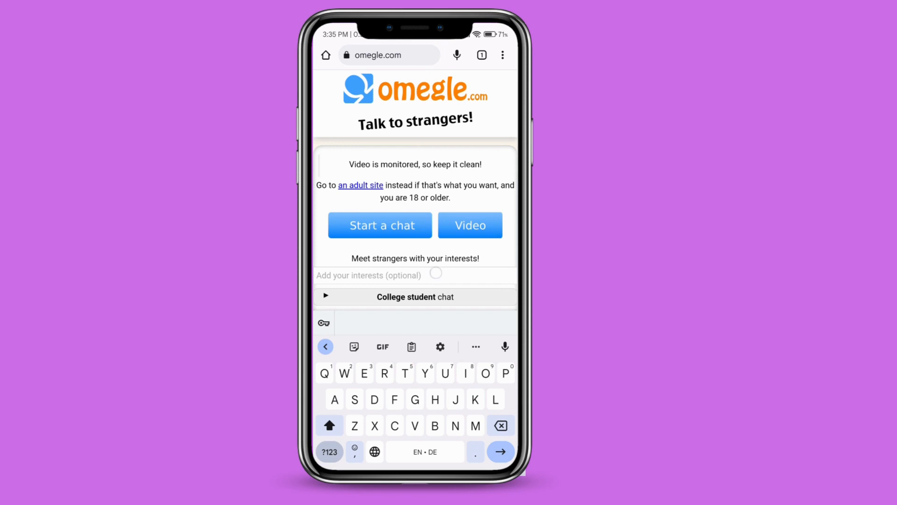
# Step: Choose Video chat, tick the 18+ and terms checkboxes, and confirm
pyautogui.click(414, 297)
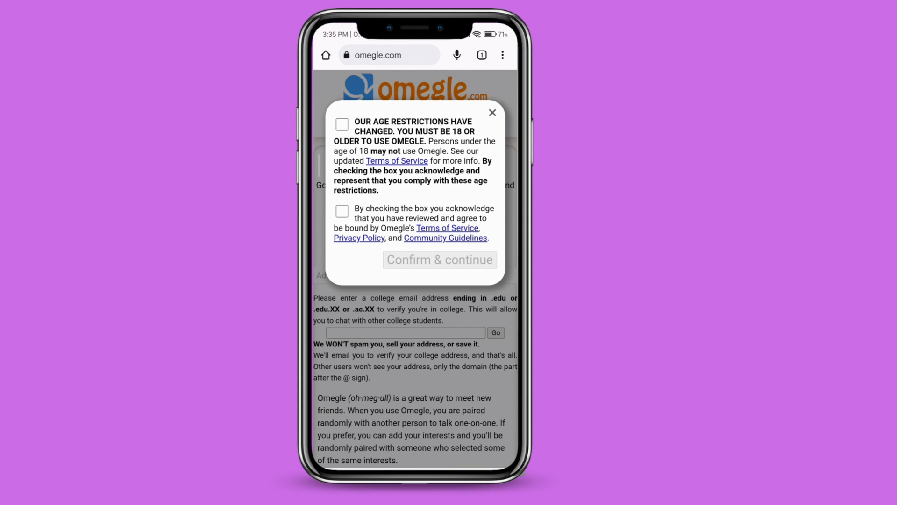
pyautogui.click(342, 124)
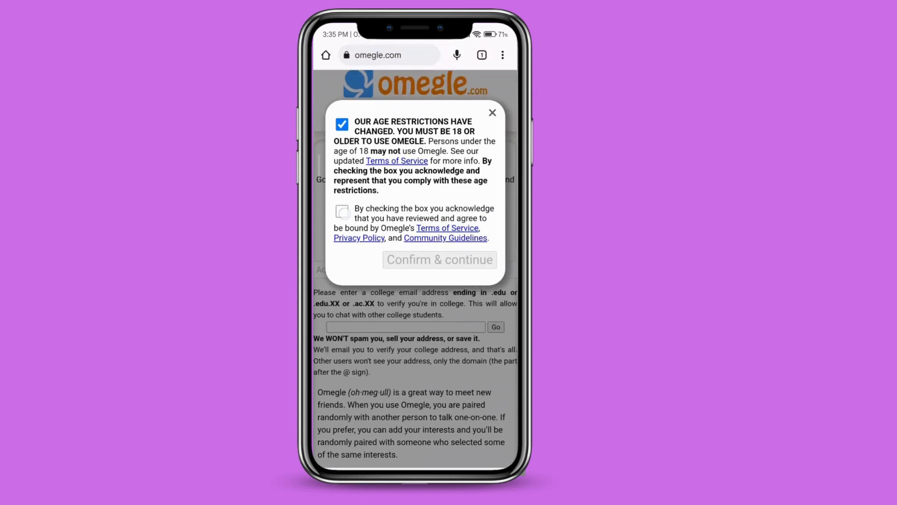
pyautogui.click(342, 212)
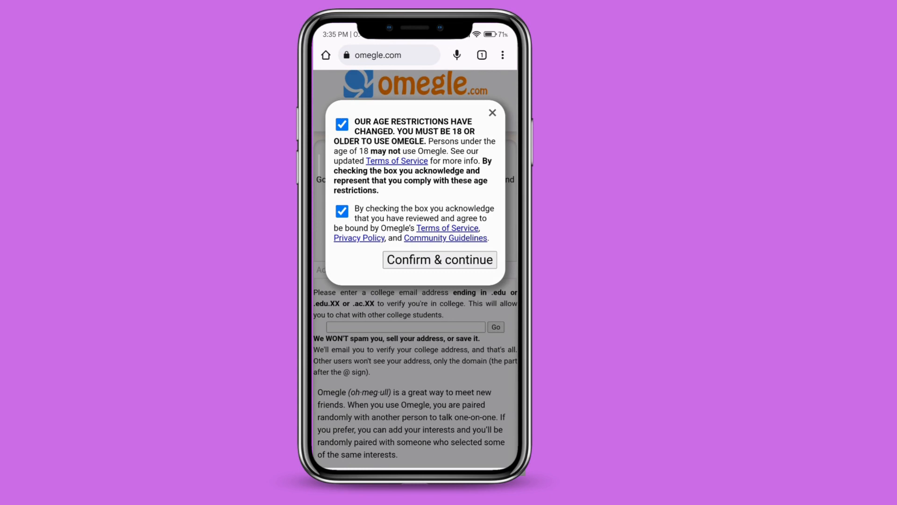
pyautogui.click(439, 259)
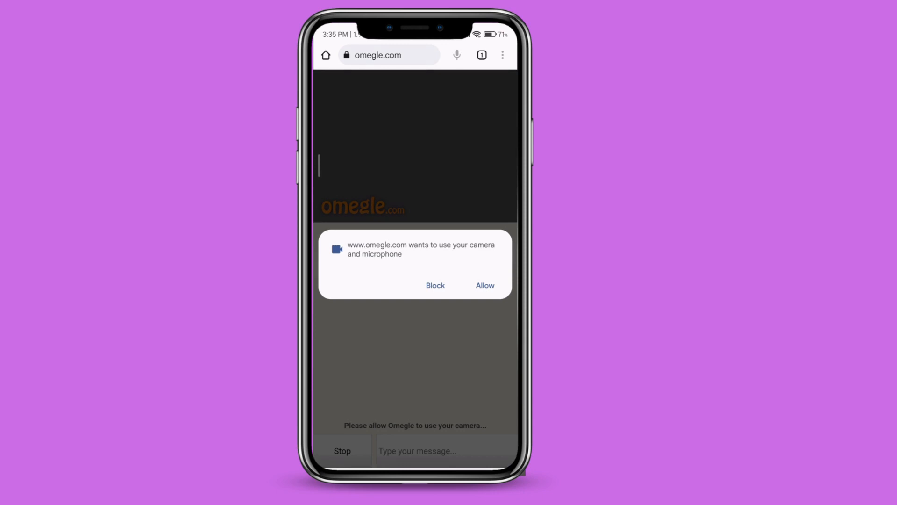
# Step: Allow camera and microphone access so a stranger's video chat connects
pyautogui.click(484, 285)
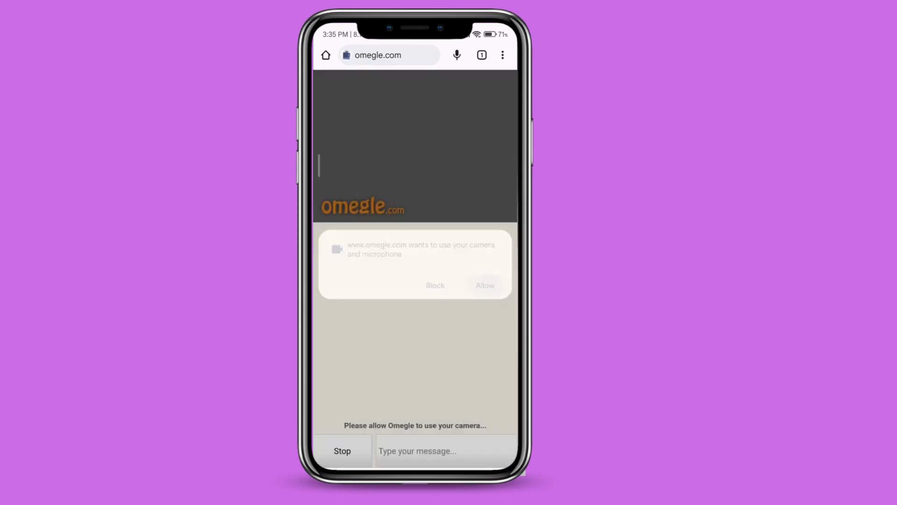
pyautogui.click(484, 285)
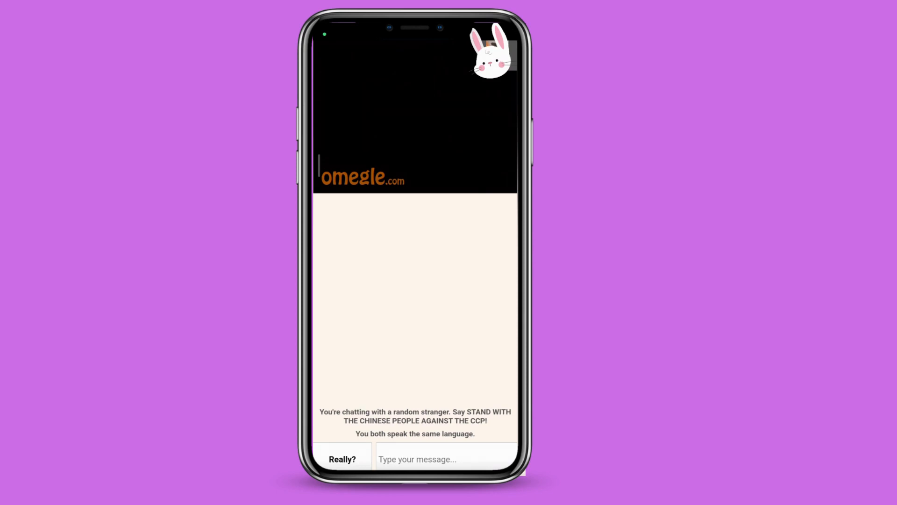
# Step: Go back from the Omegle chat to the Google 'omegle' results
pyautogui.click(342, 458)
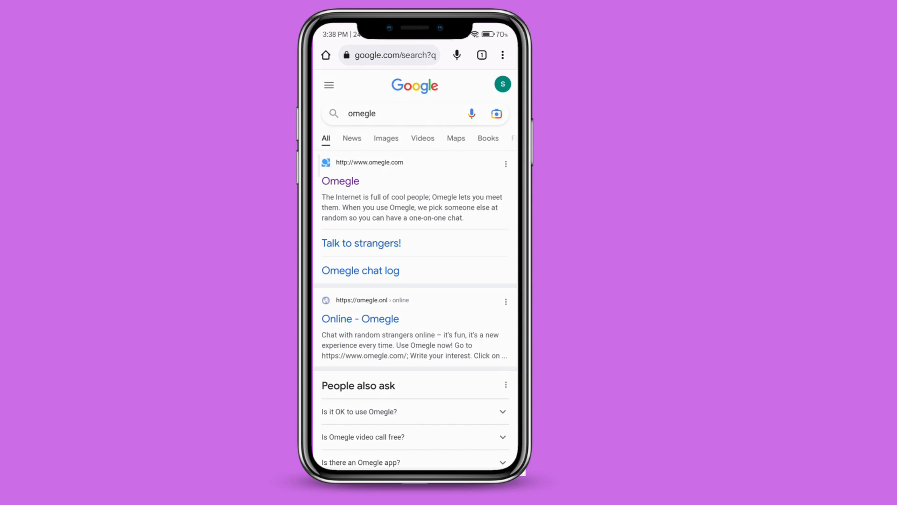
# Step: Turn on Chrome's Desktop site option and reopen the Omegle result
pyautogui.click(503, 55)
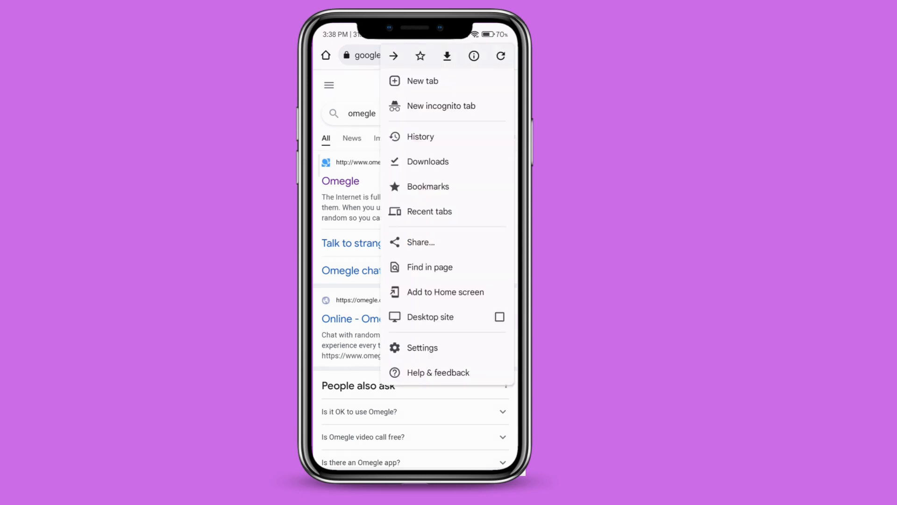
pyautogui.click(430, 316)
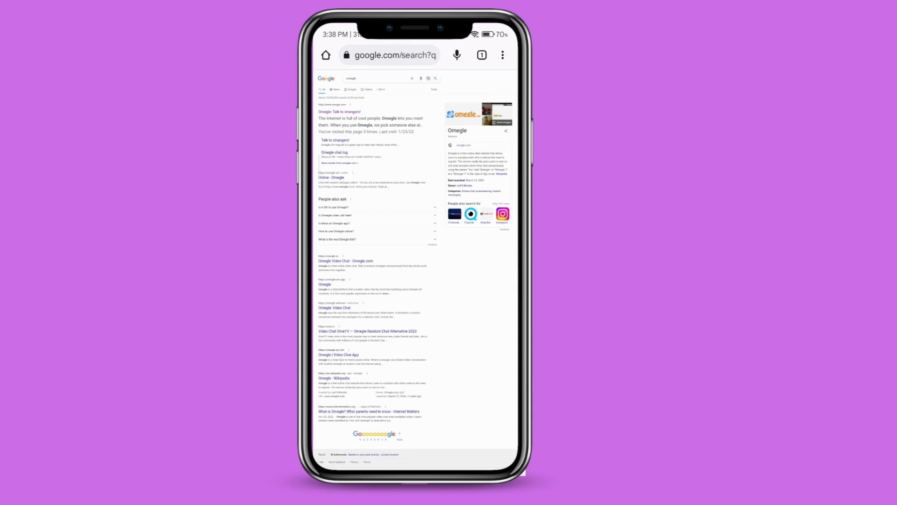
pyautogui.click(339, 112)
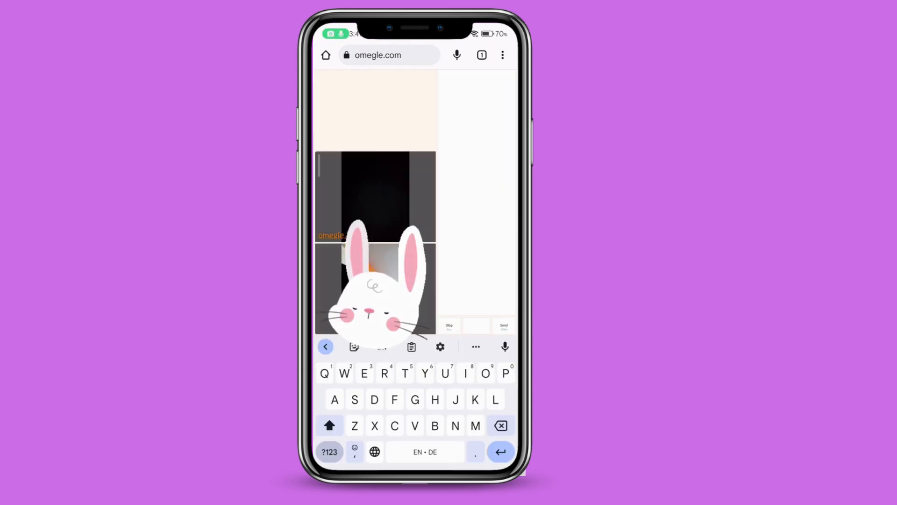